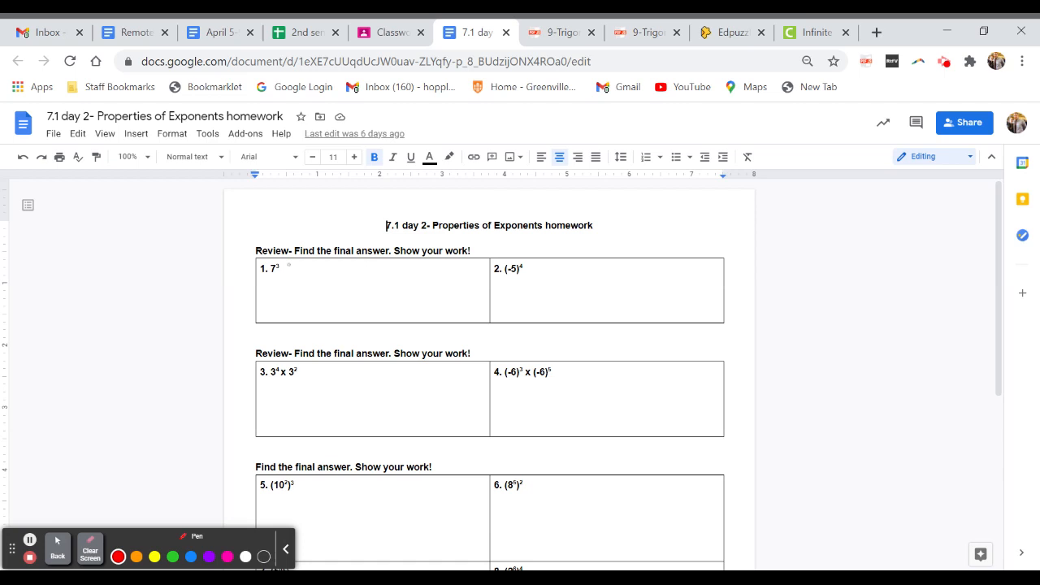
# - Handwrite 7×7×7 = 343 in red beside problem 1 (7³)
pyautogui.moveTo(305, 259); pyautogui.dragTo(300, 280)
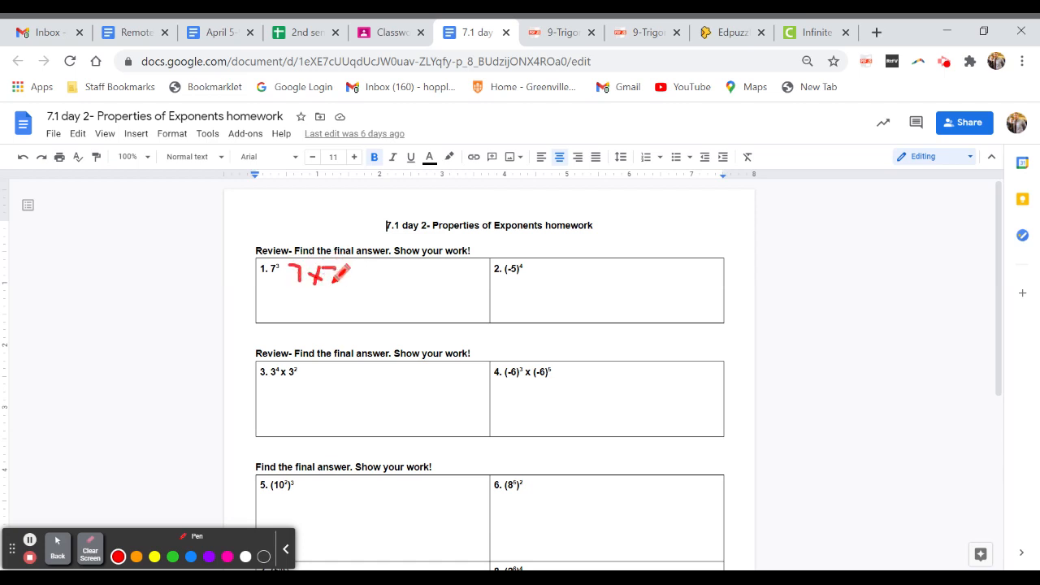
pyautogui.moveTo(342, 281); pyautogui.dragTo(370, 264)
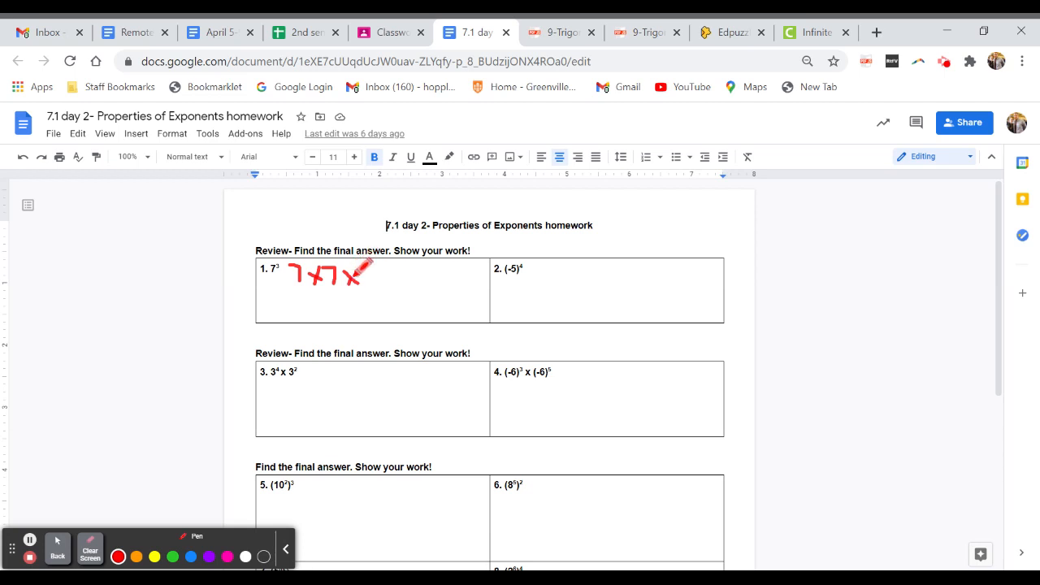
pyautogui.moveTo(366, 285); pyautogui.dragTo(382, 264)
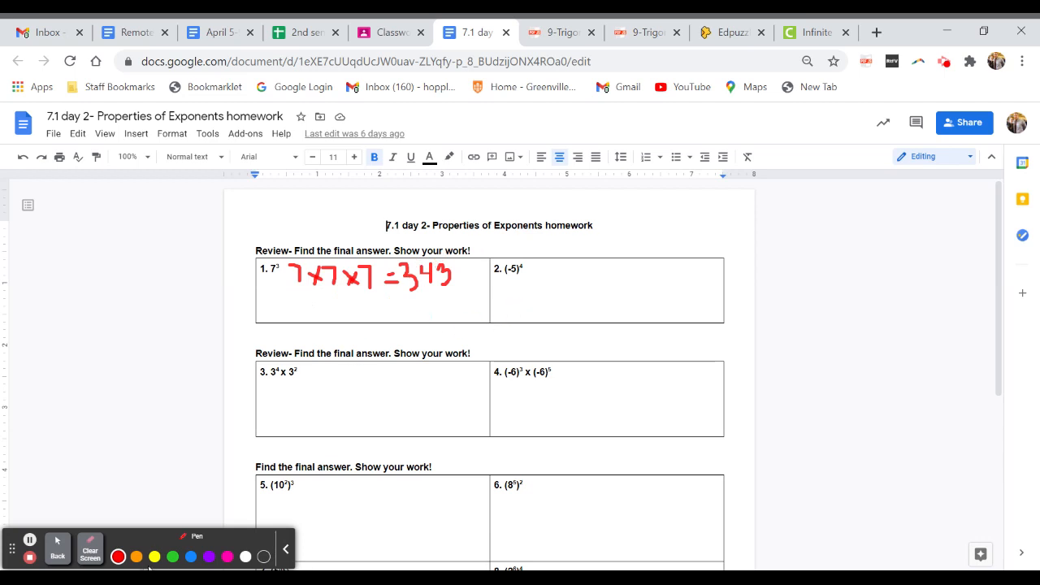
# - Switch the annotation pen colour to blue
pyautogui.click(191, 557)
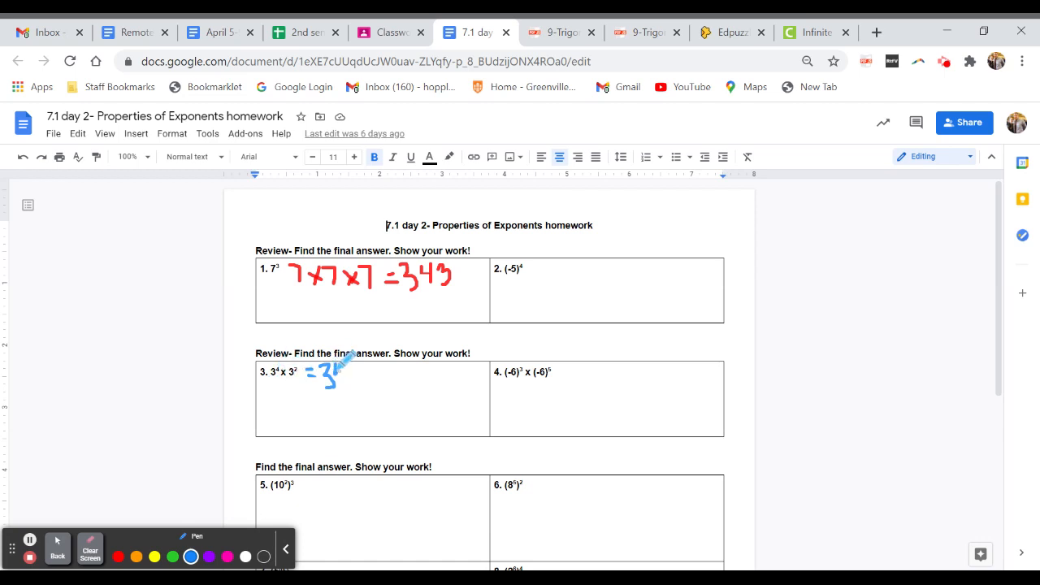
# - Handwrite the 4+2 exponent, then = 3⁶ = 729 in blue for problem 3
pyautogui.moveTo(326, 374); pyautogui.dragTo(354, 366)
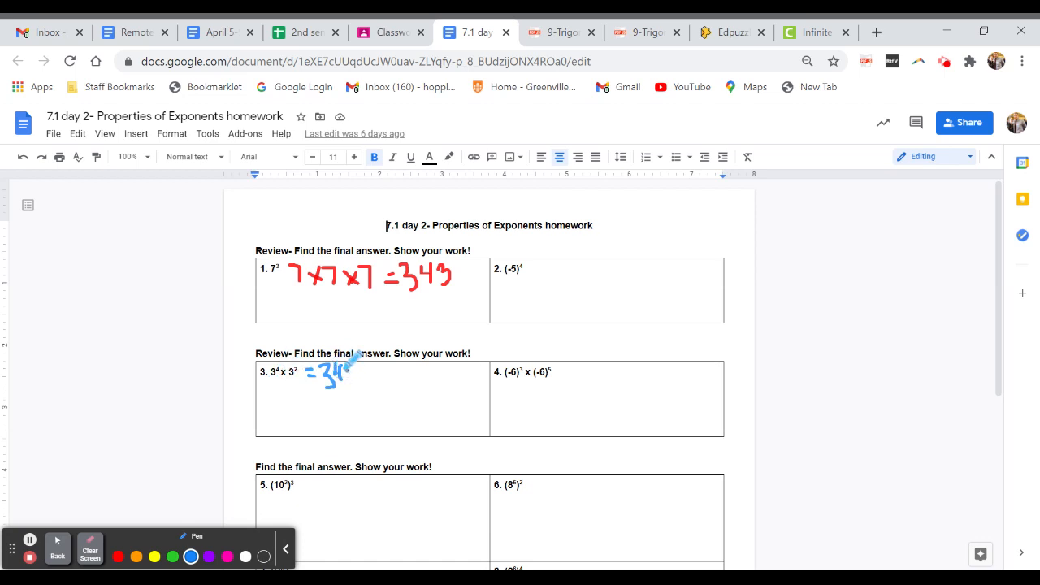
pyautogui.moveTo(334, 374); pyautogui.dragTo(358, 370)
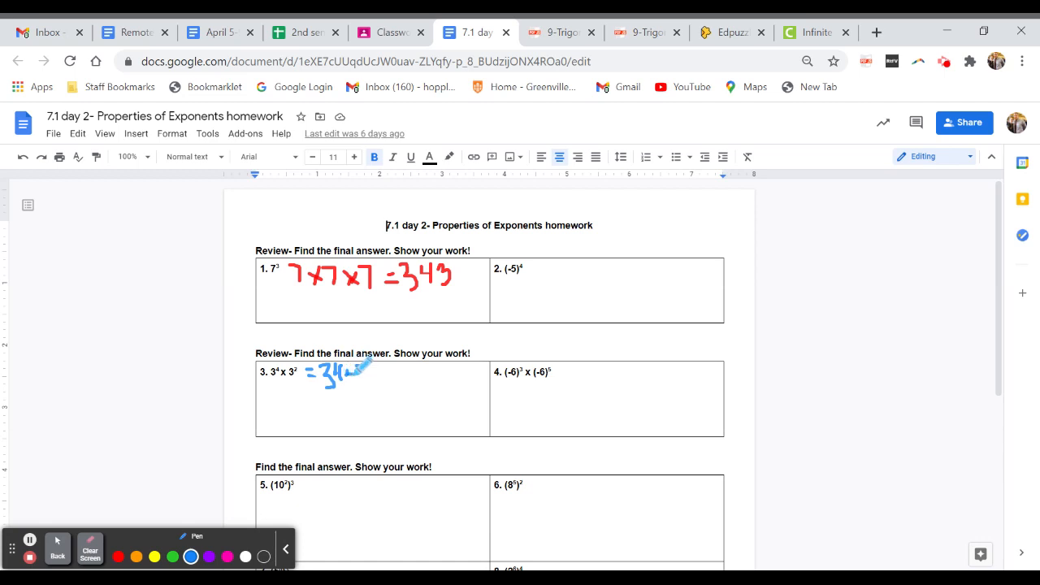
pyautogui.moveTo(358, 374); pyautogui.dragTo(382, 374)
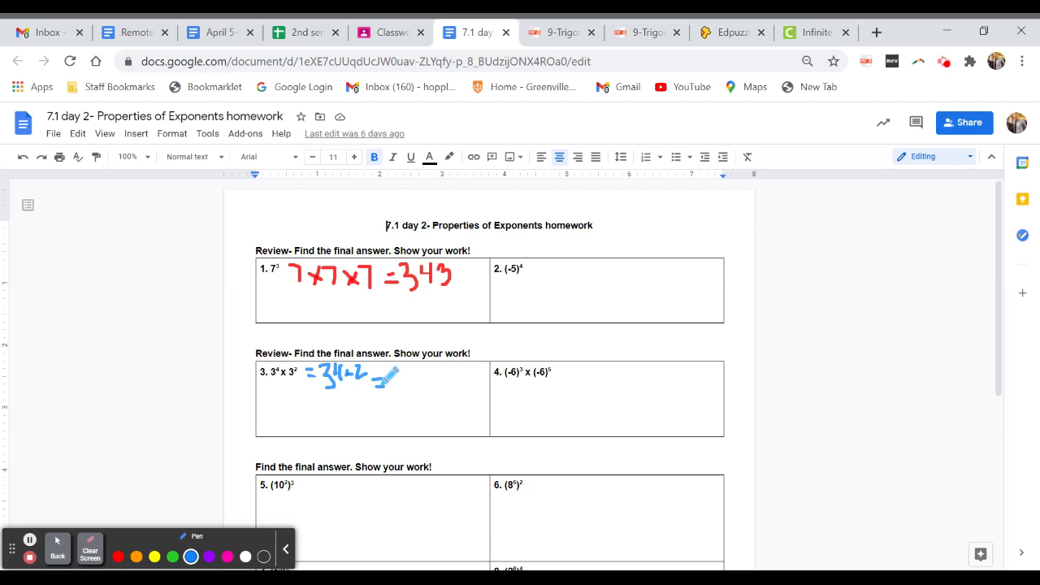
pyautogui.moveTo(386, 378); pyautogui.dragTo(406, 378)
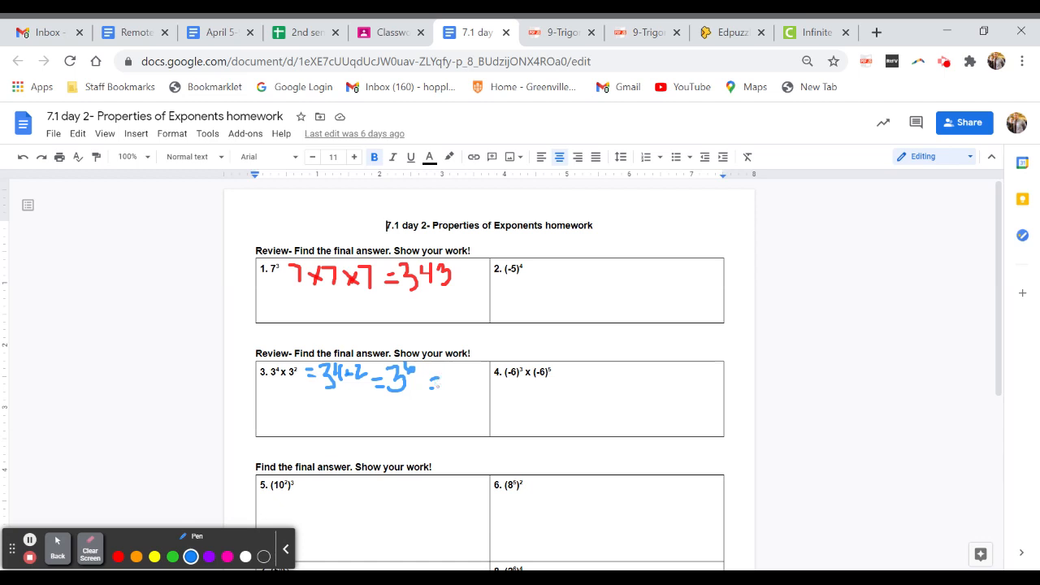
pyautogui.moveTo(427, 382); pyautogui.dragTo(479, 382)
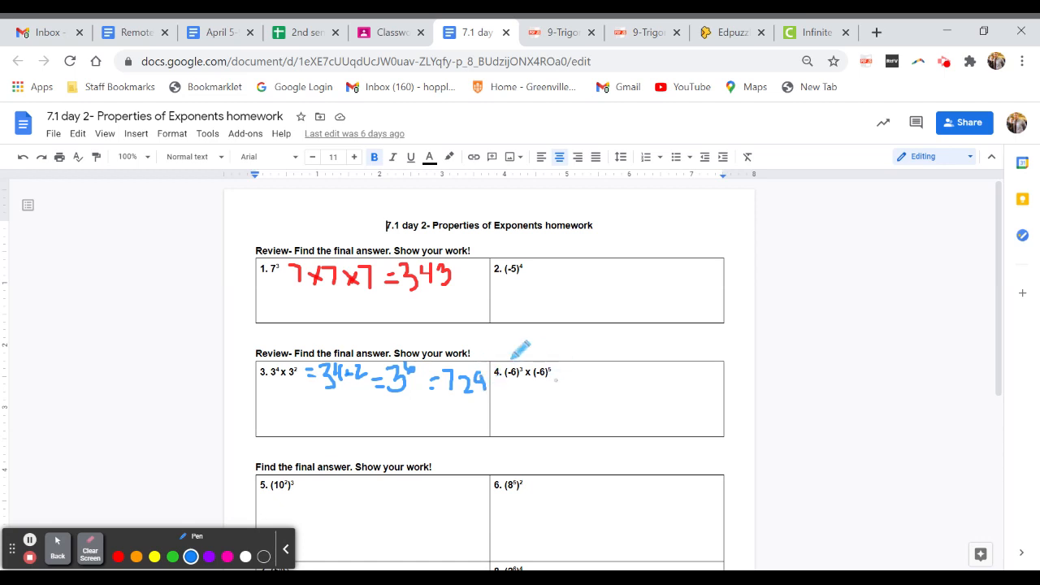
pyautogui.moveTo(573, 354)
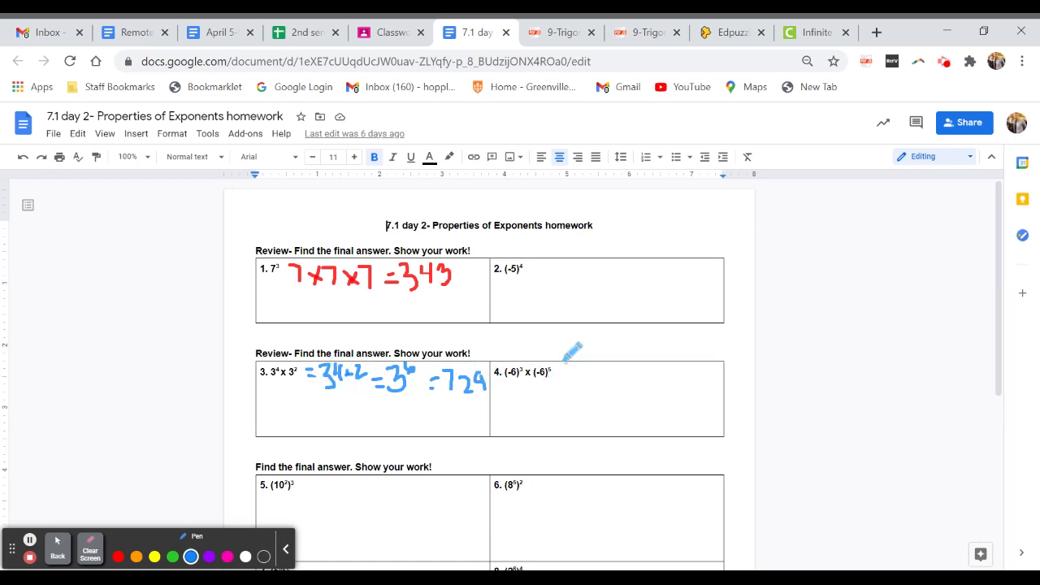